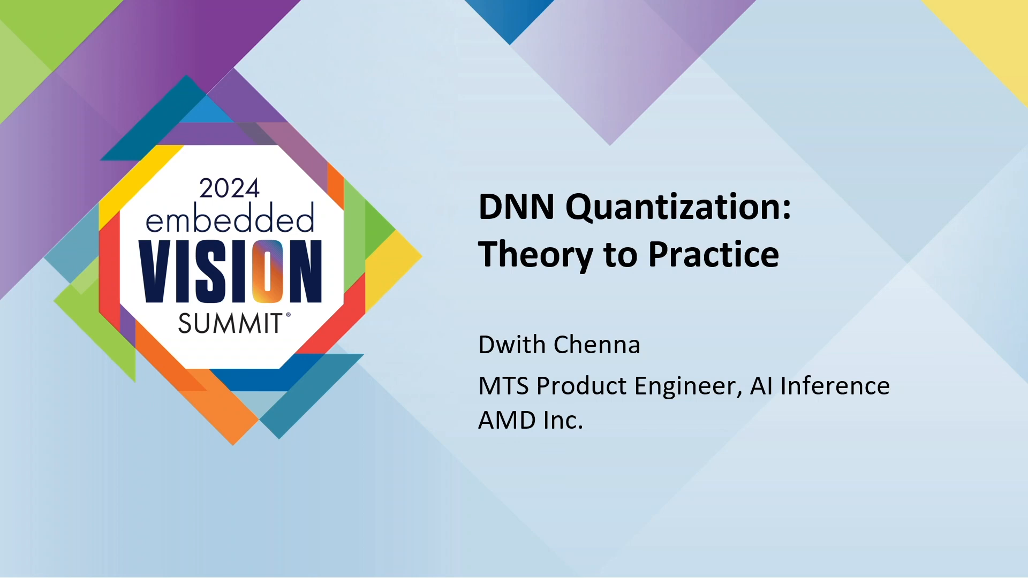
pyautogui.press('Right')
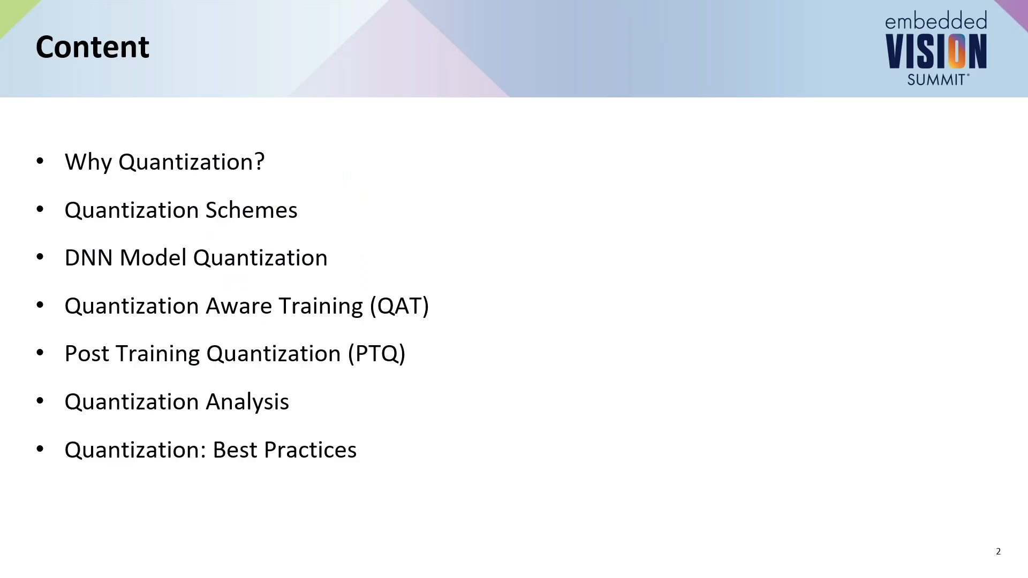